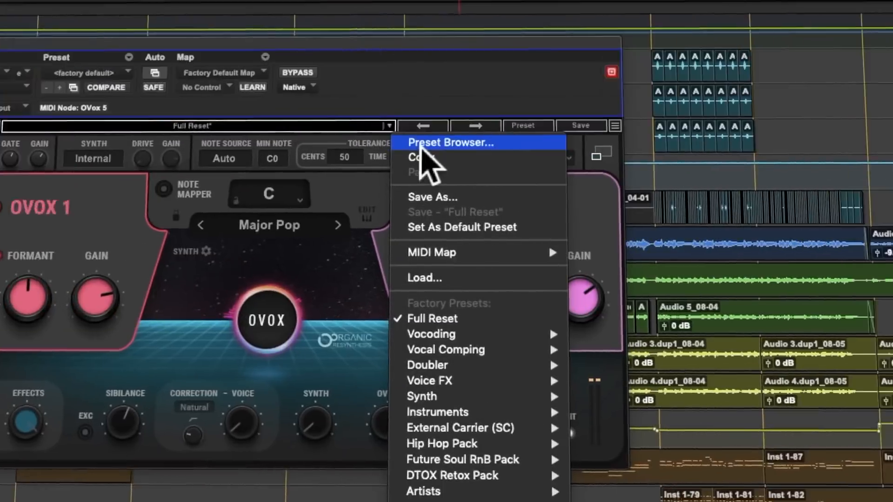
Search 'kick' in the Preset Browser, try a kick preset, then choose Load from the preset menu
left_click(450, 142)
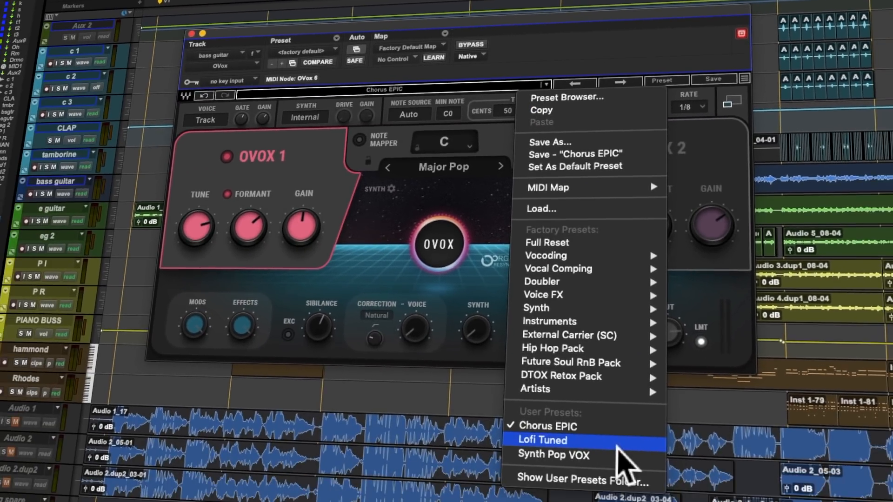
mouse_move(581, 454)
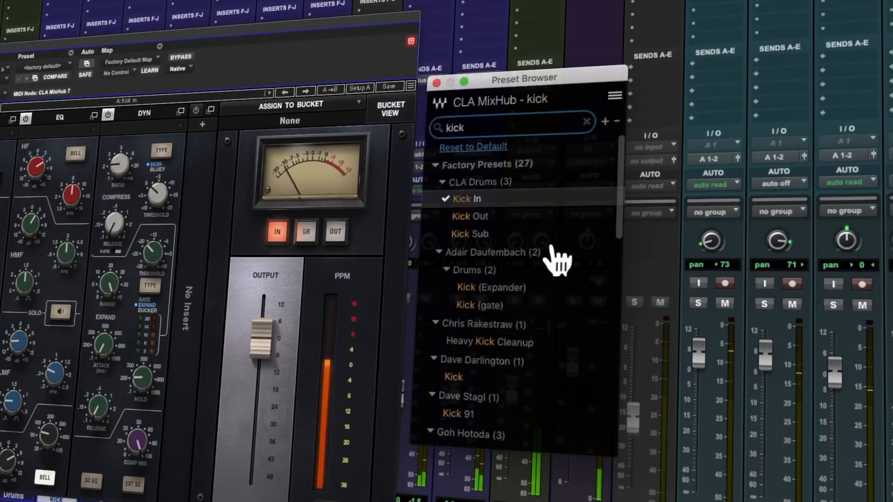
left_click(469, 216)
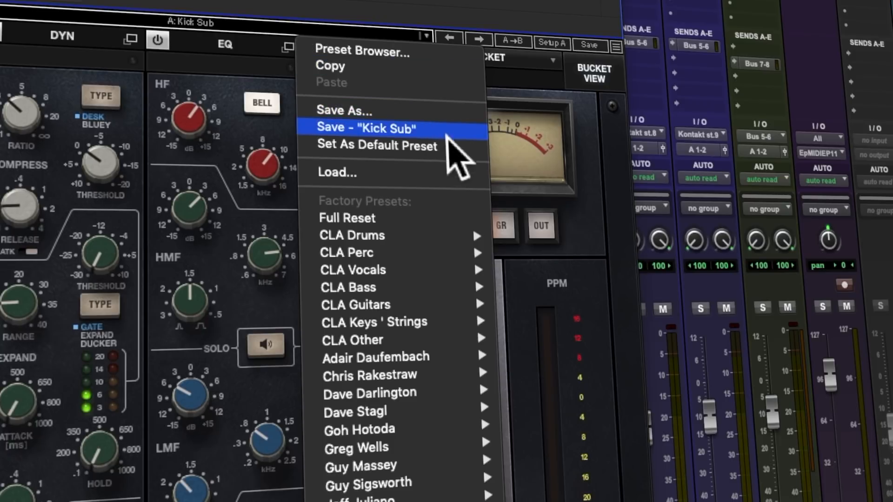
mouse_move(353, 173)
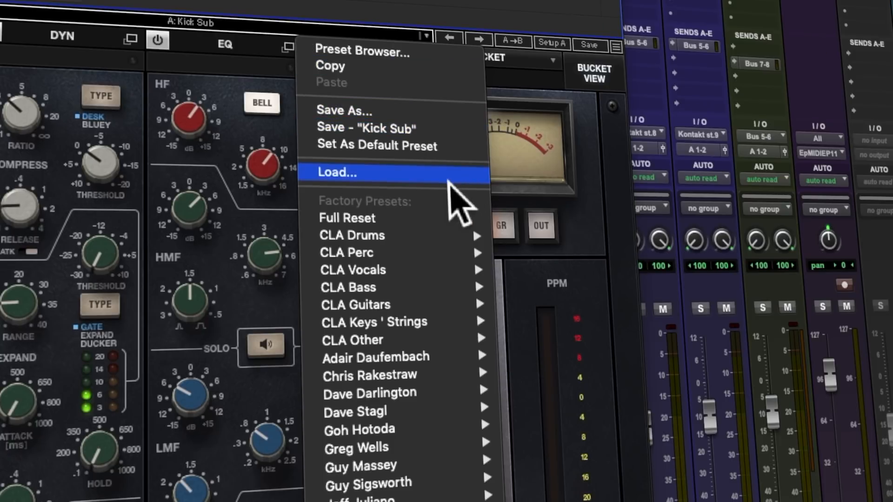
left_click(336, 172)
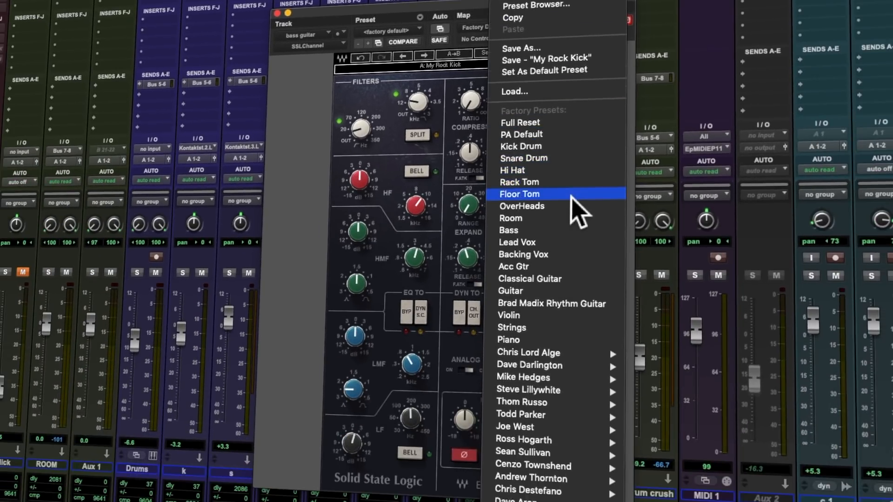
mouse_move(530, 286)
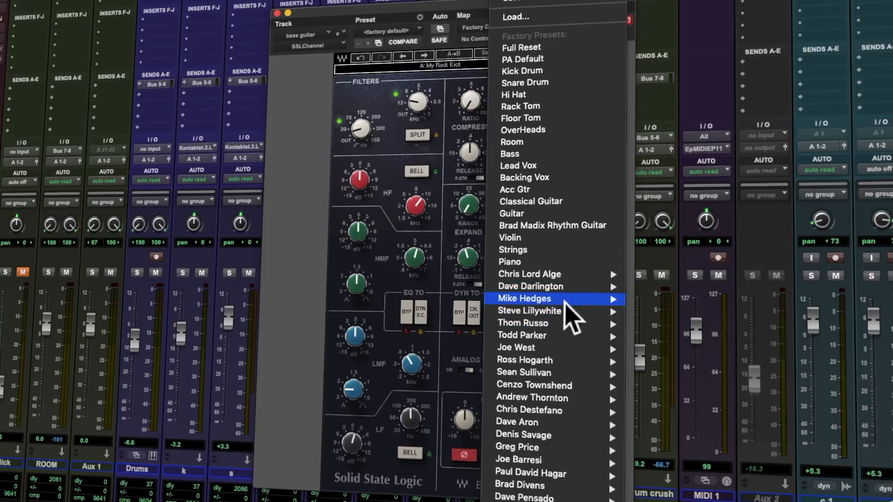
mouse_move(569, 54)
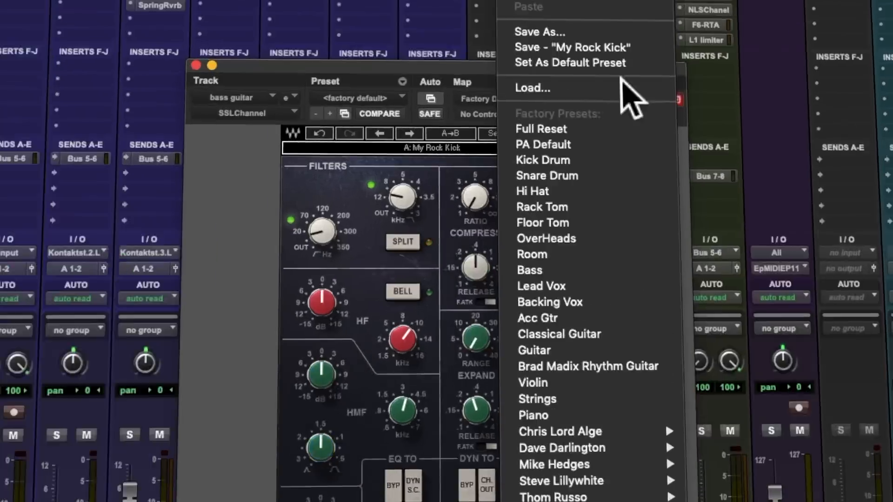
Show the SSL Channel's factory presets list from its Waves preset menu
left_click(540, 31)
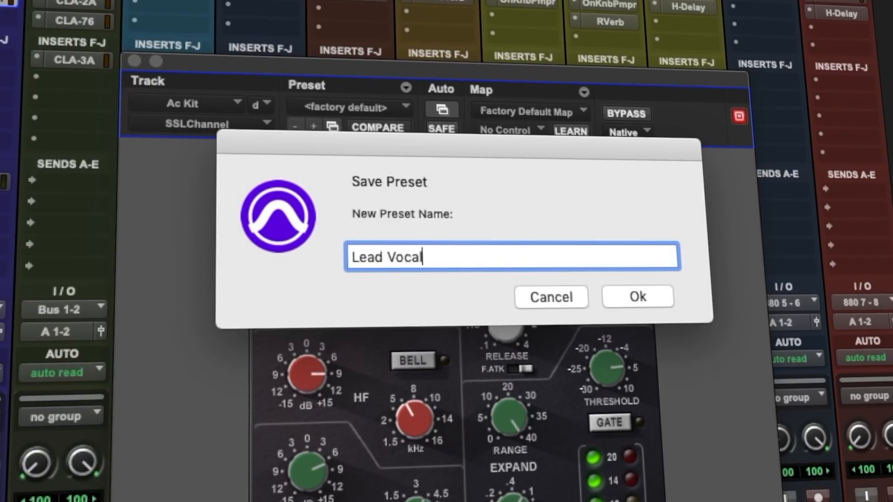
Save the current SSL Channel settings as the user preset 'My Rock Kick'
left_click(637, 297)
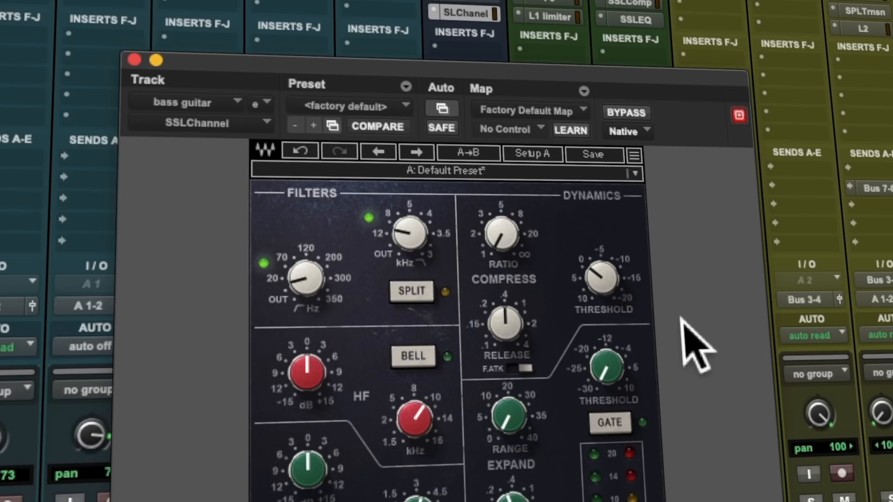
mouse_move(626, 182)
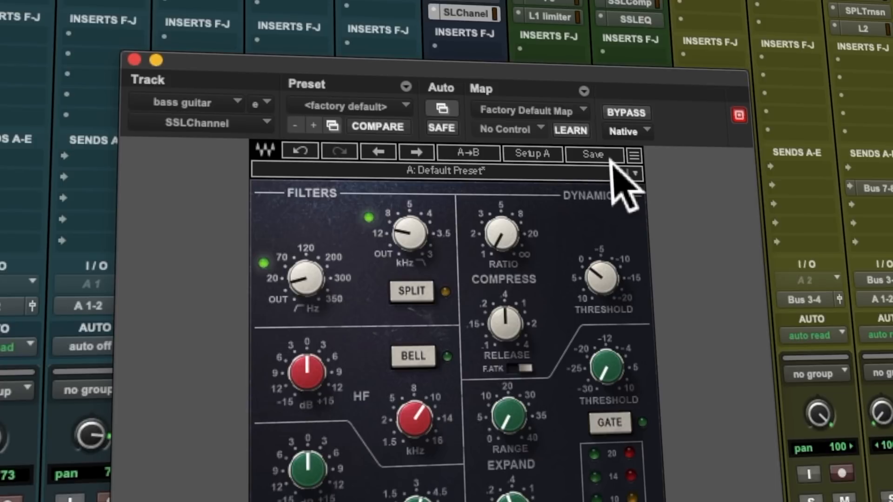
left_click(592, 154)
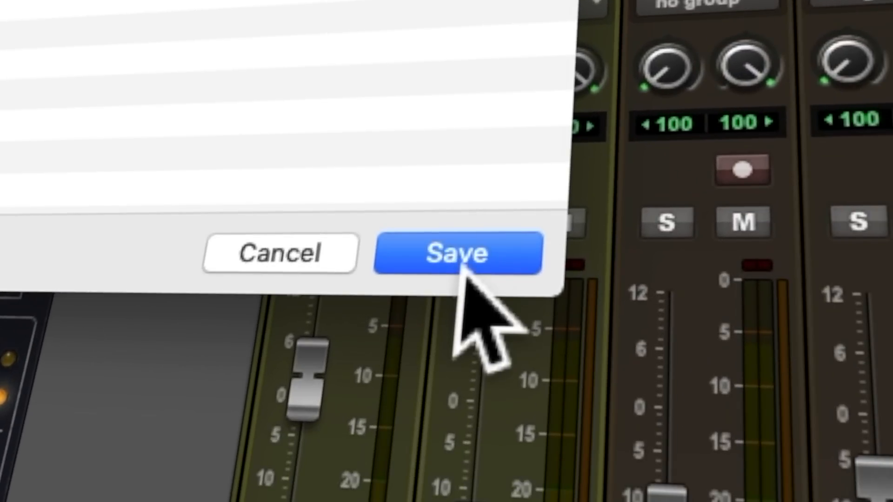
left_click(456, 253)
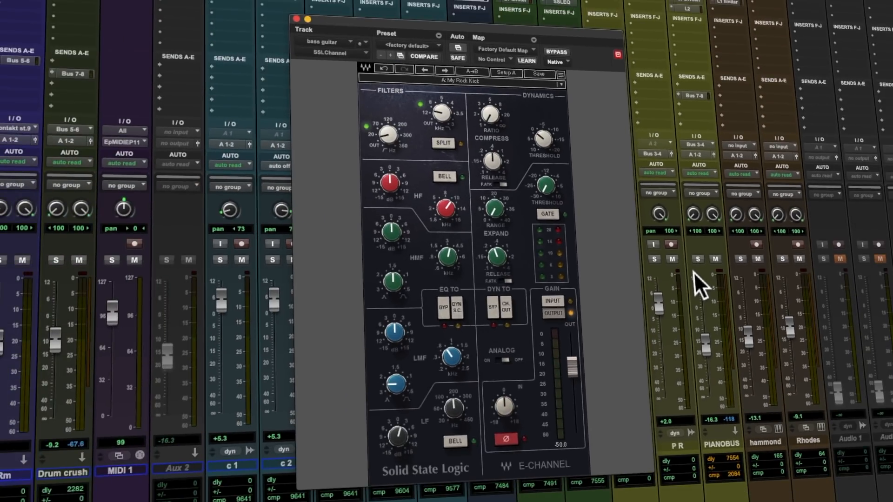
left_click(538, 73)
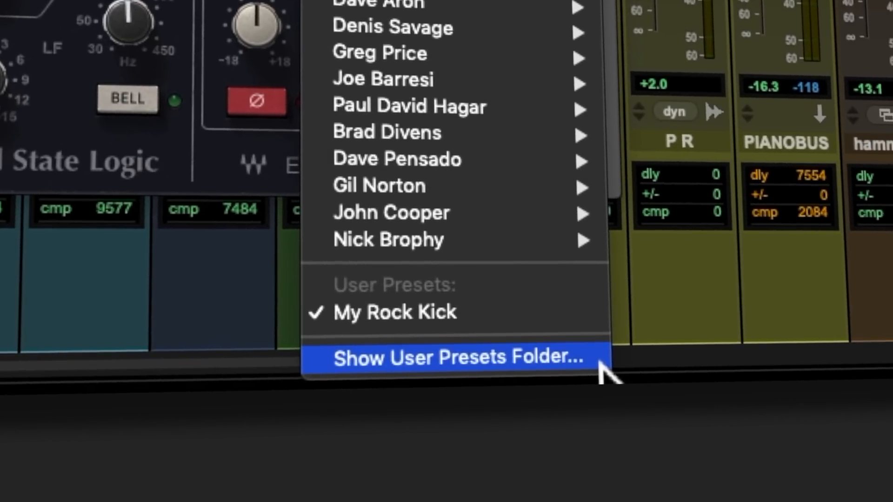
Reveal the SSLChannel User Presets folder holding My Rock Kick.xps in Finder
left_click(456, 357)
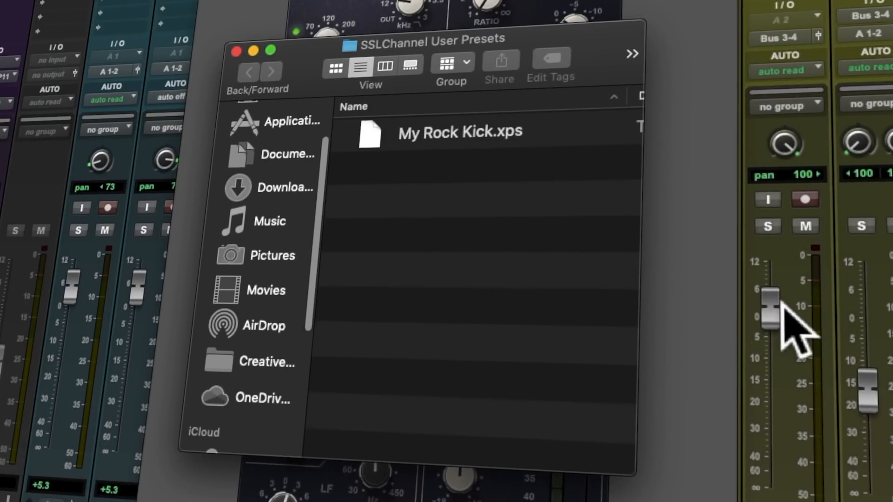
mouse_move(569, 188)
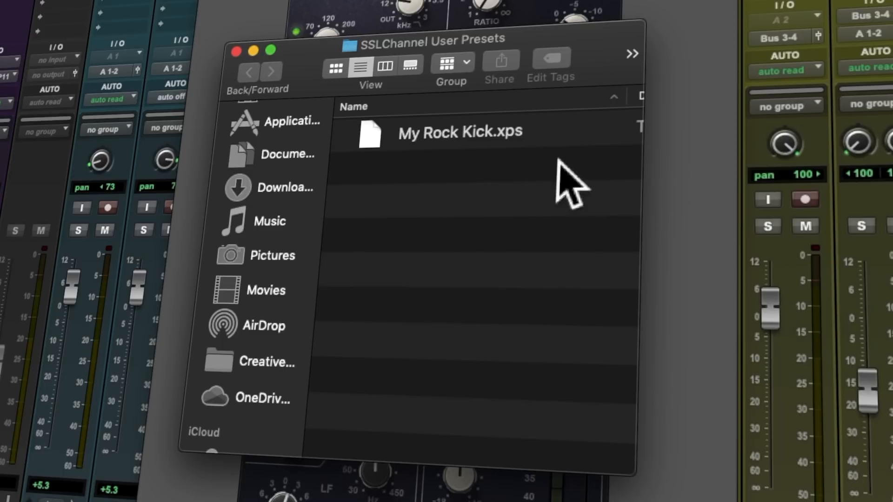
left_click(459, 132)
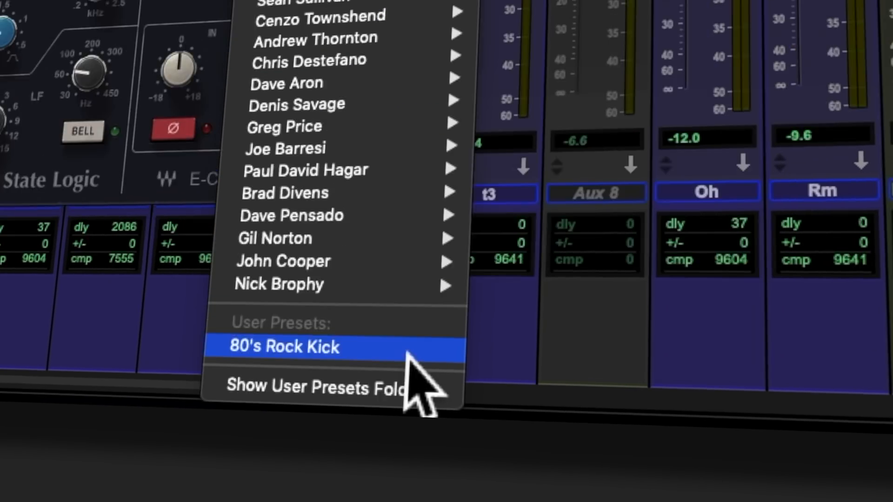
Load the 80's Rock Kick user preset on SSL Channel, then choose Load from the menu
left_click(316, 386)
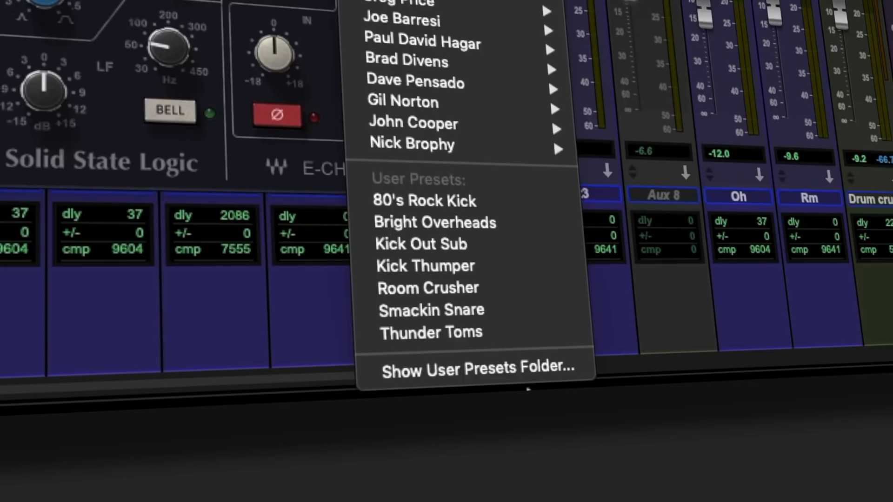
left_click(480, 369)
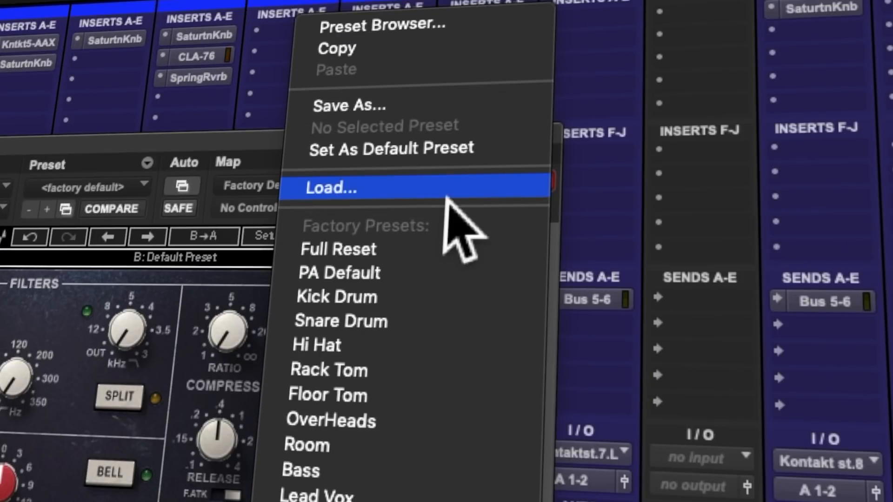
left_click(330, 187)
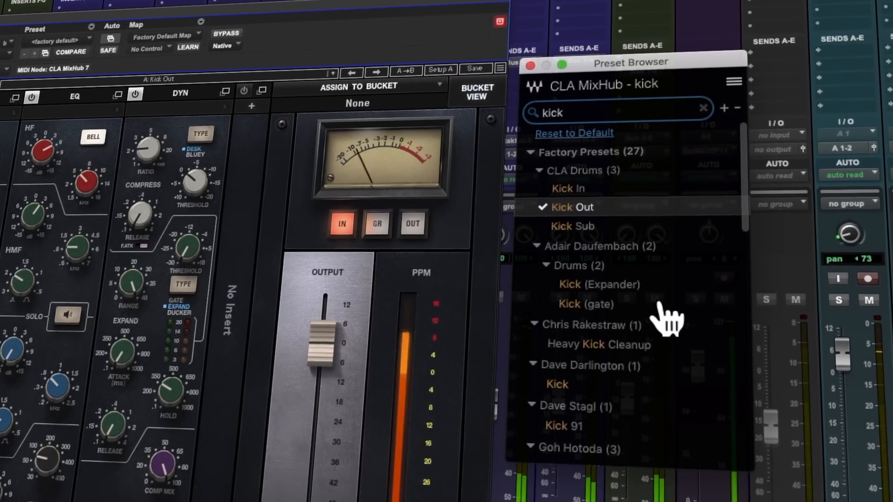
Try another kick result, then load Factory Presets > CLA Drums > Kick Sub
left_click(571, 303)
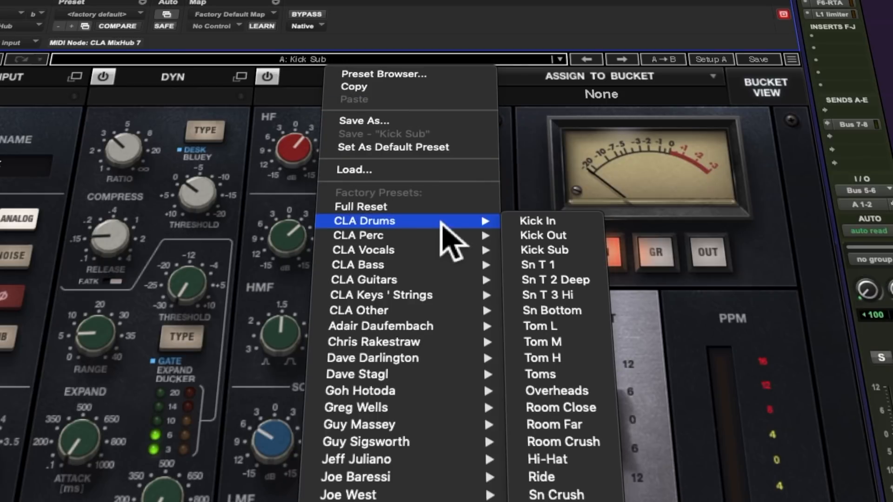
mouse_move(543, 250)
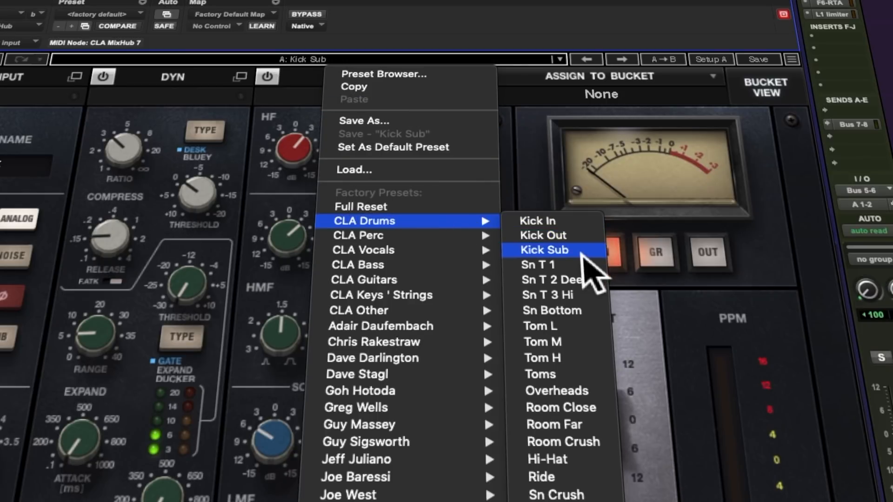
left_click(383, 73)
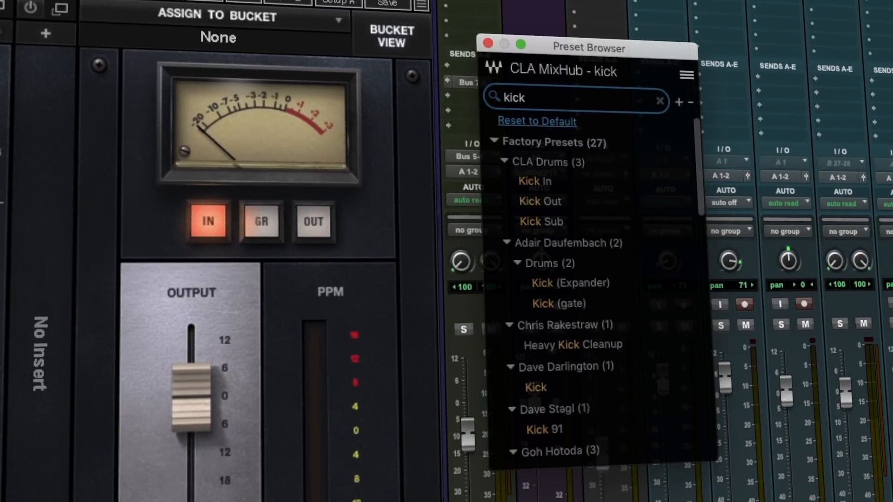
mouse_move(630, 209)
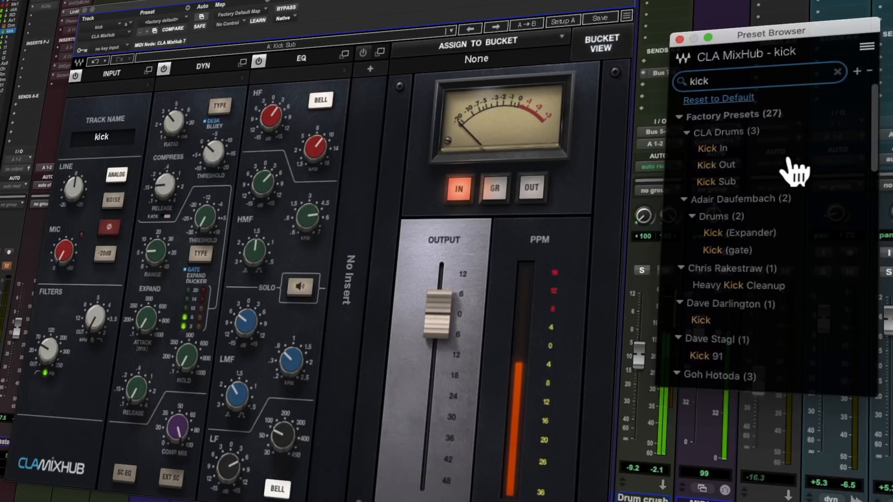
Search presets for 'drum bus' and audition Drum Buss, Drum Bus, then Drumbuss 1
left_click(715, 164)
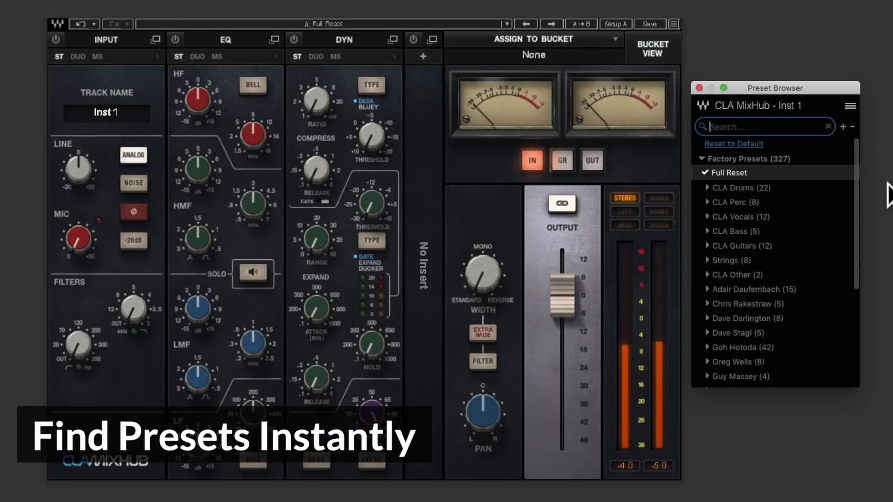
type("drum bus")
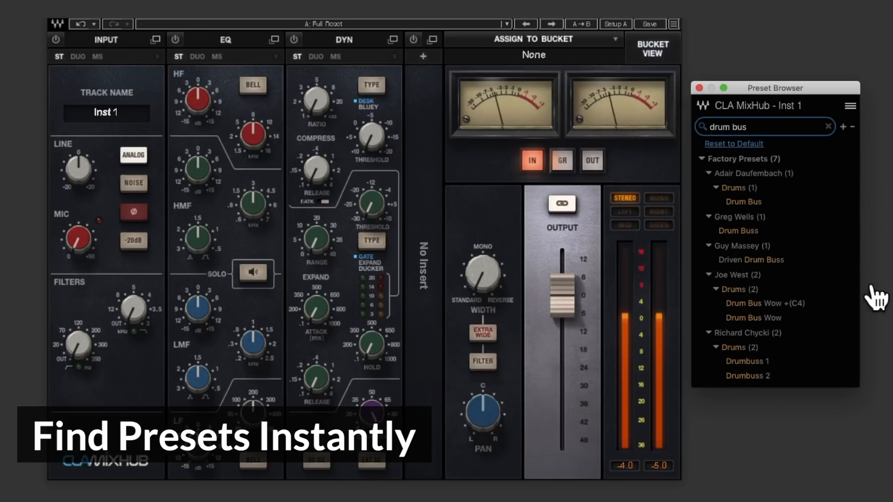
left_click(737, 231)
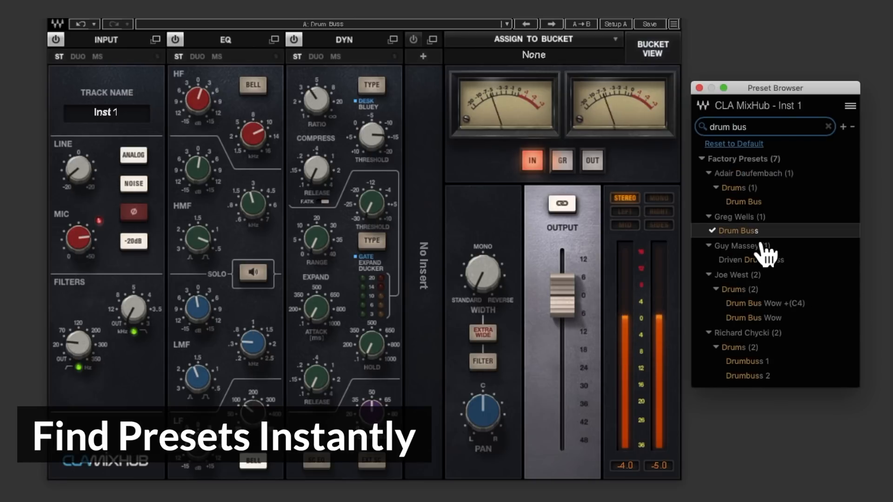
mouse_move(803, 305)
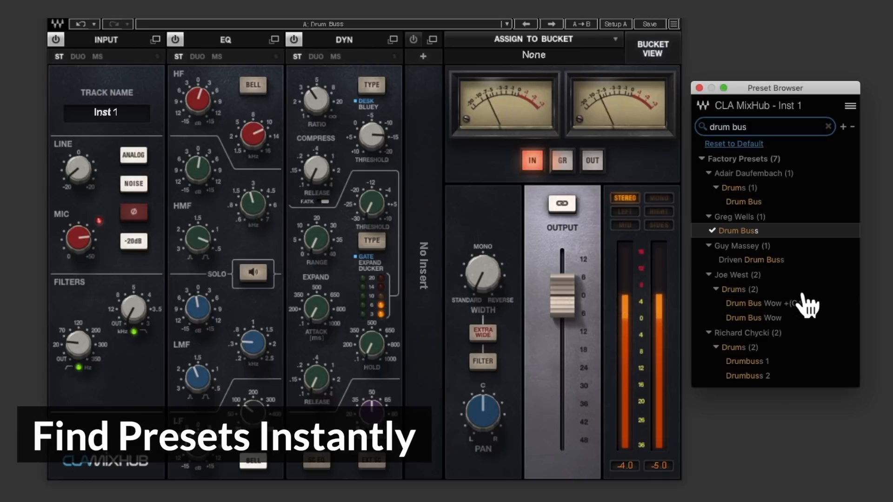
mouse_move(783, 236)
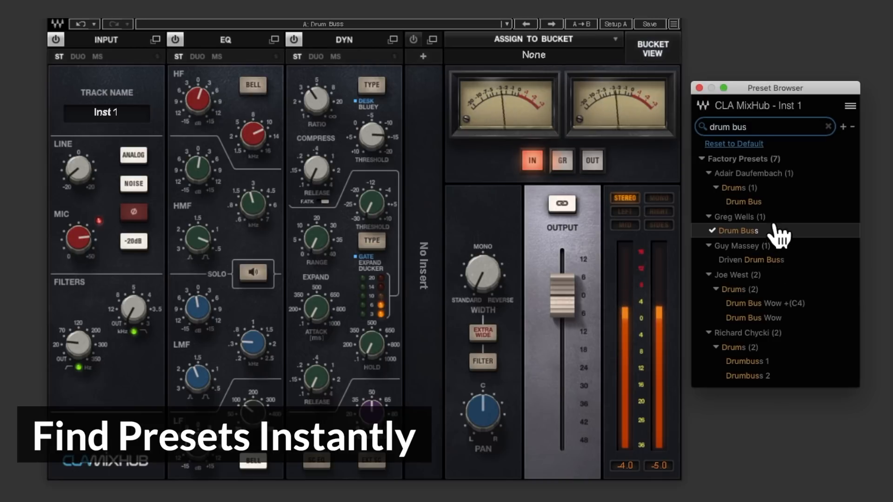
left_click(742, 201)
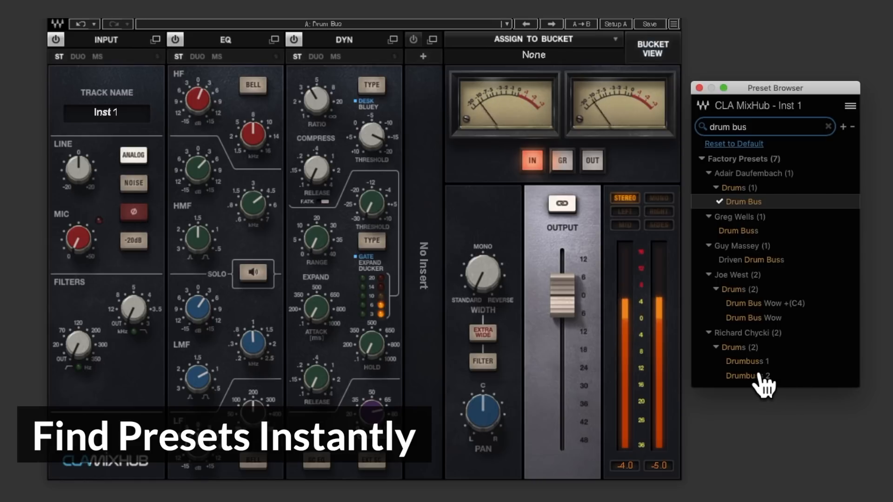
left_click(751, 360)
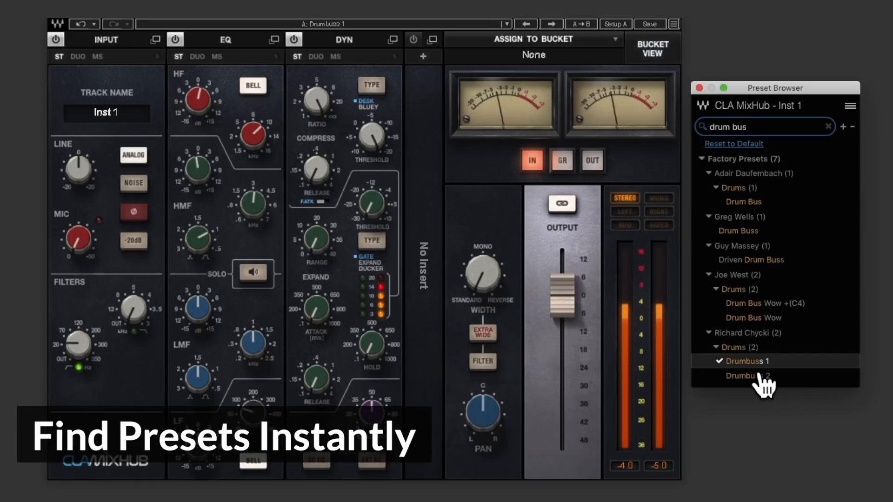